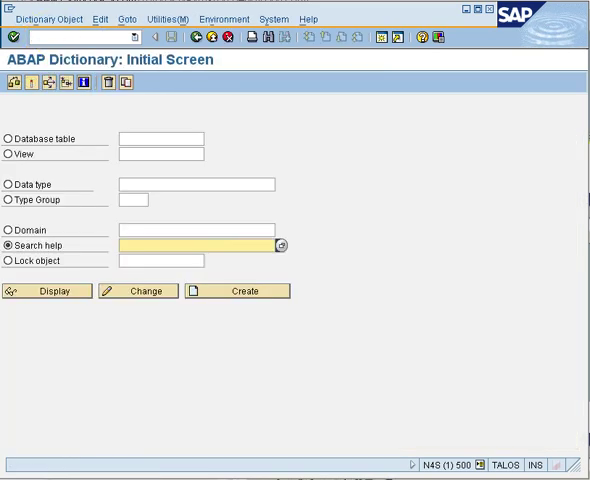
Step: Start creating search help ZWIMBUE_ELEM in SE11 as an elementary search help
type("z")
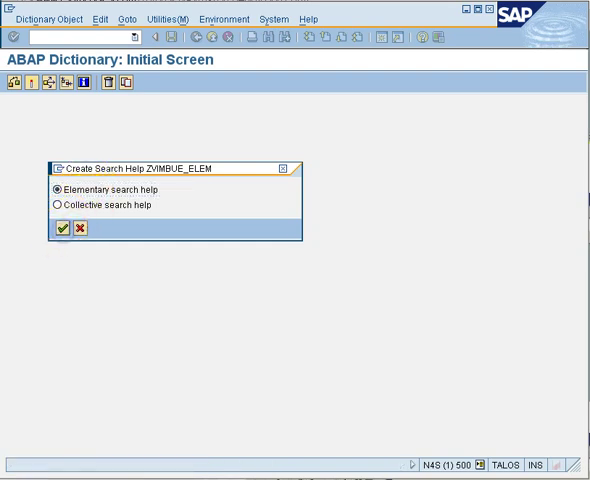
Step: Confirm the elementary search help type so ZWIMBUE_ELEM opens for maintenance
left_click(58, 228)
type("Test")
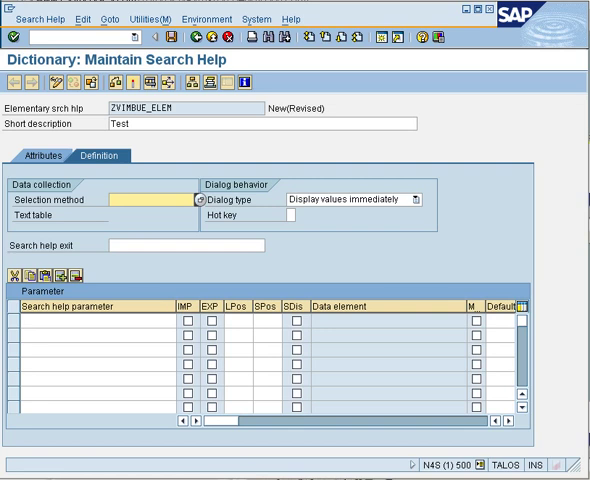
Step: Set selection method ZLFA1 and add LIFNR as an import parameter
type("LFA1")
left_click(98, 320)
type("LIFNR")
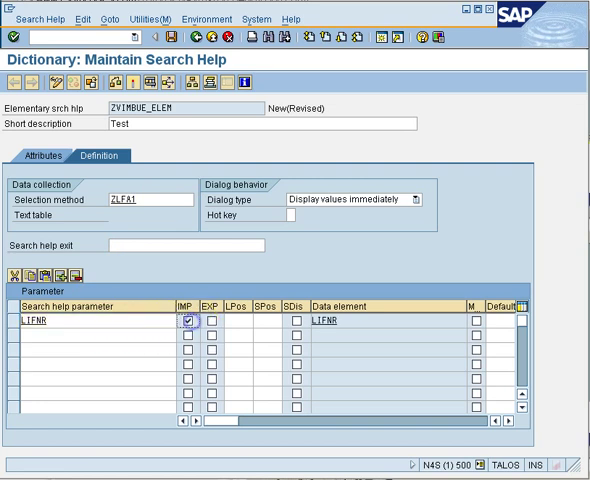
Step: Mark LIFNR as export too, with list and selection position 1
left_click(198, 324)
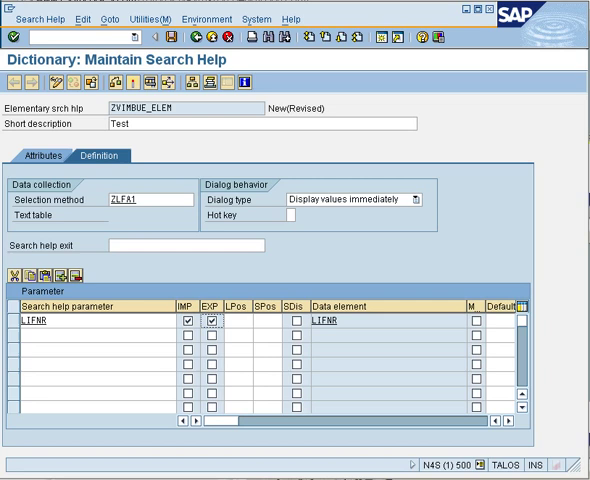
type("1")
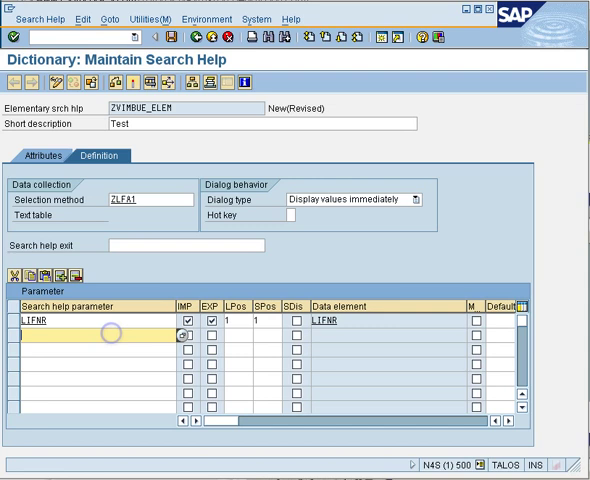
Step: Add LAND1 and NAME1 as import/export parameters at positions 2 and 3
type("l")
left_click(238, 334)
type("2")
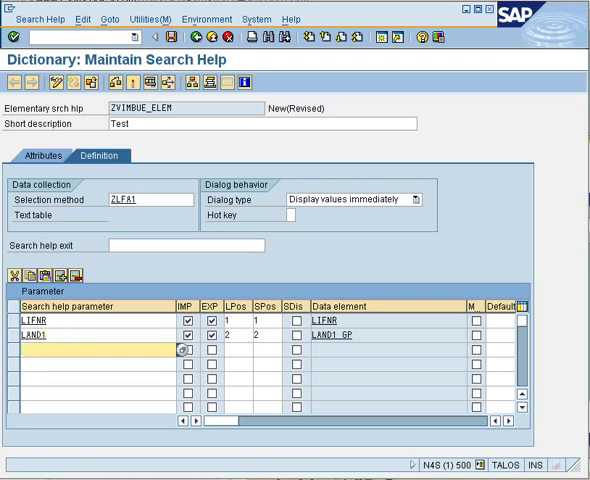
type("name1")
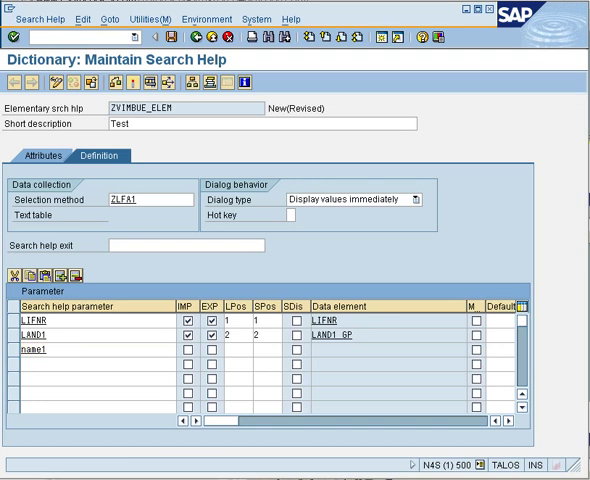
left_click(196, 354)
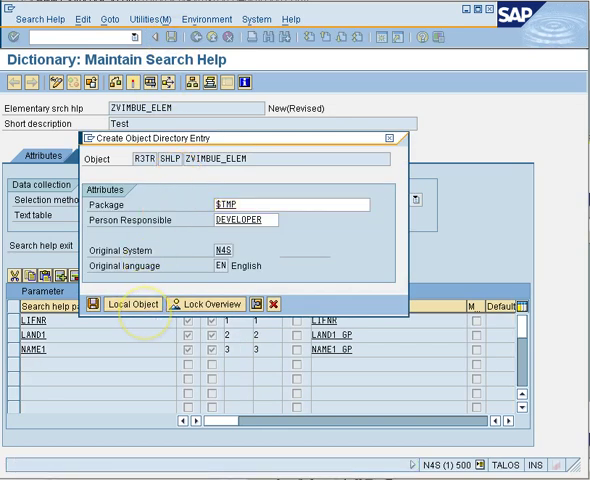
Step: Save ZWIMBUE_ELEM as a local object in package $TMP
left_click(126, 302)
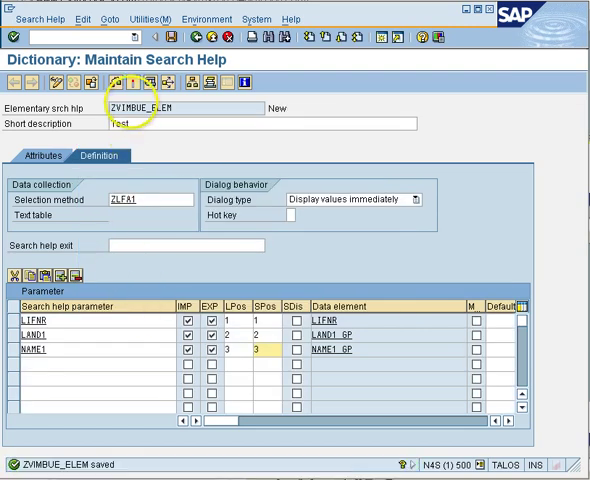
mouse_move(136, 92)
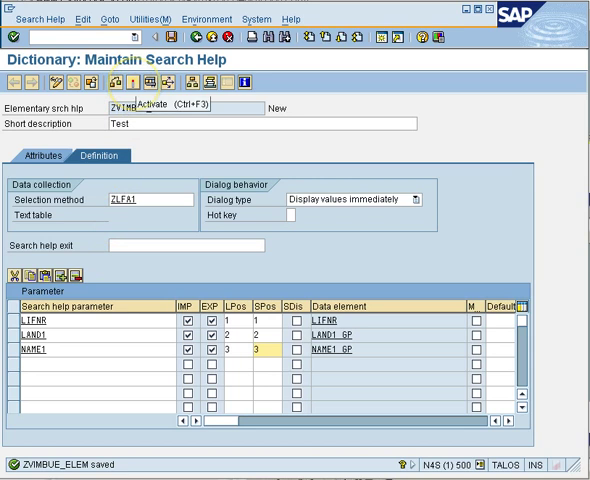